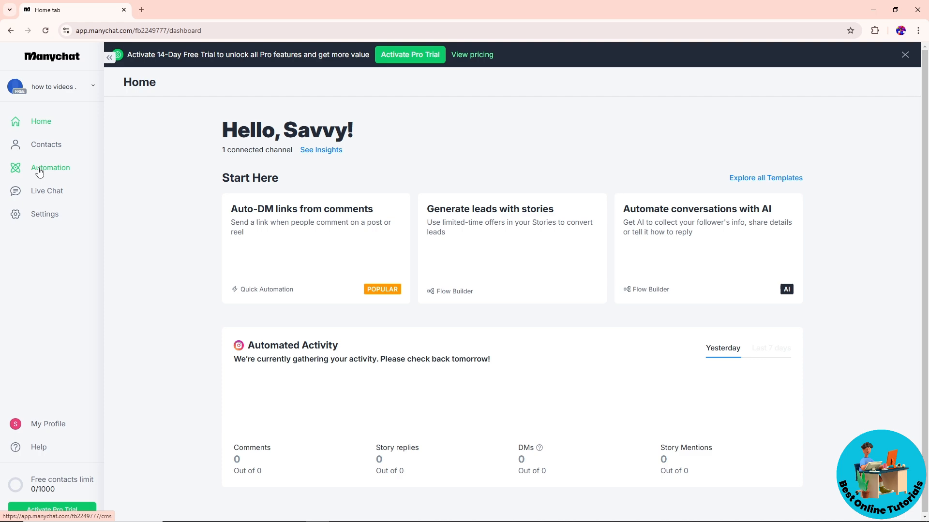
Create a new automation in Manychat, starting from scratch with a blank flow
click(51, 167)
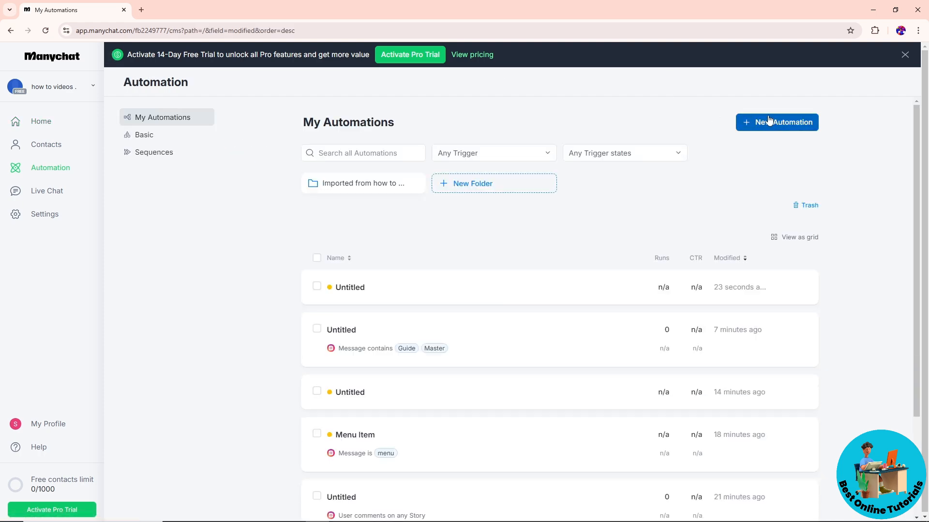
click(776, 122)
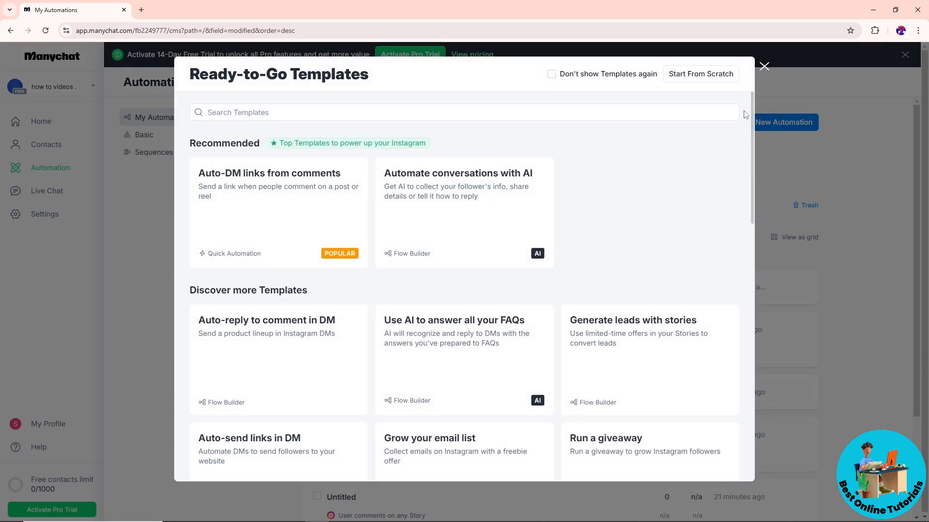
mouse_move(701, 75)
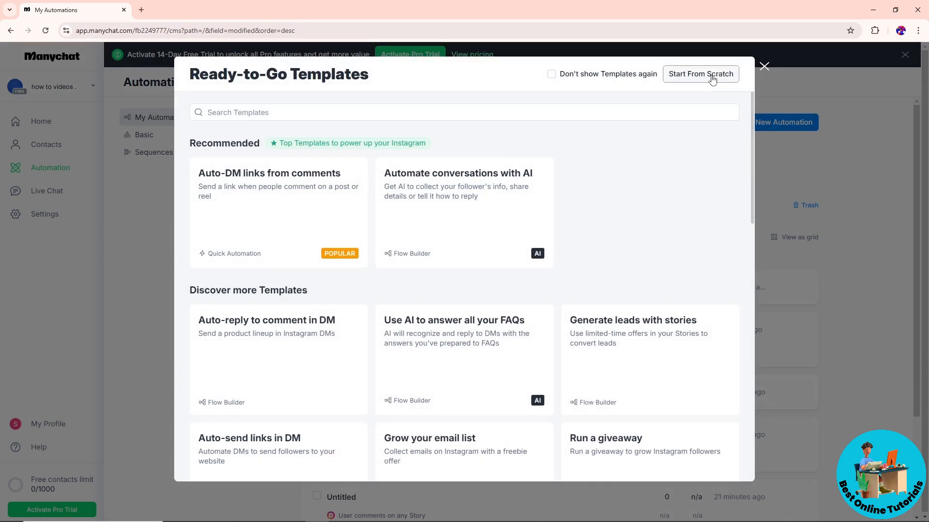
click(700, 73)
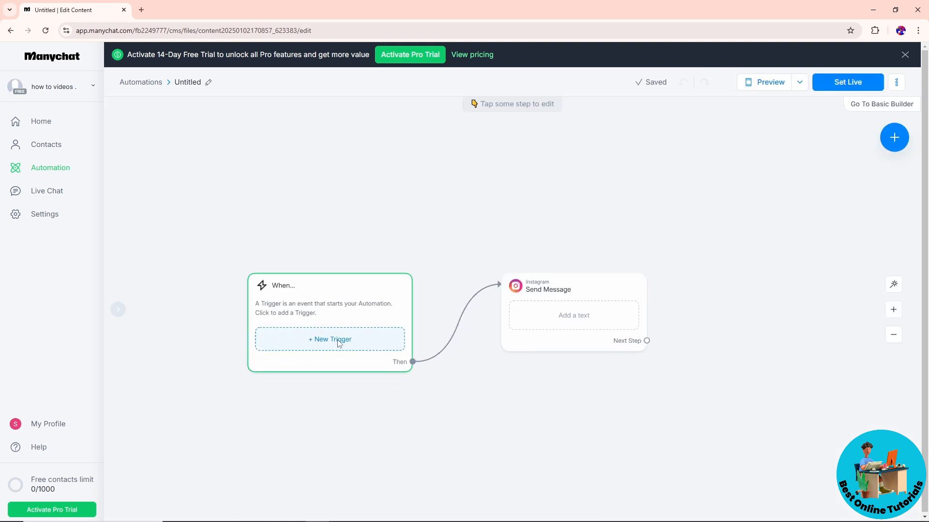
Add the Instagram trigger 'User comments on your Post or Reel' to the When node
click(329, 338)
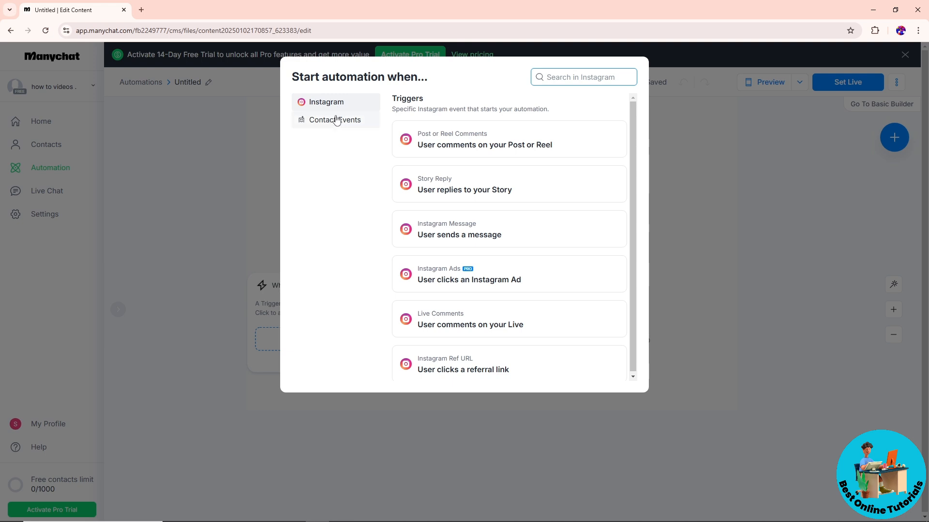
mouse_move(487, 239)
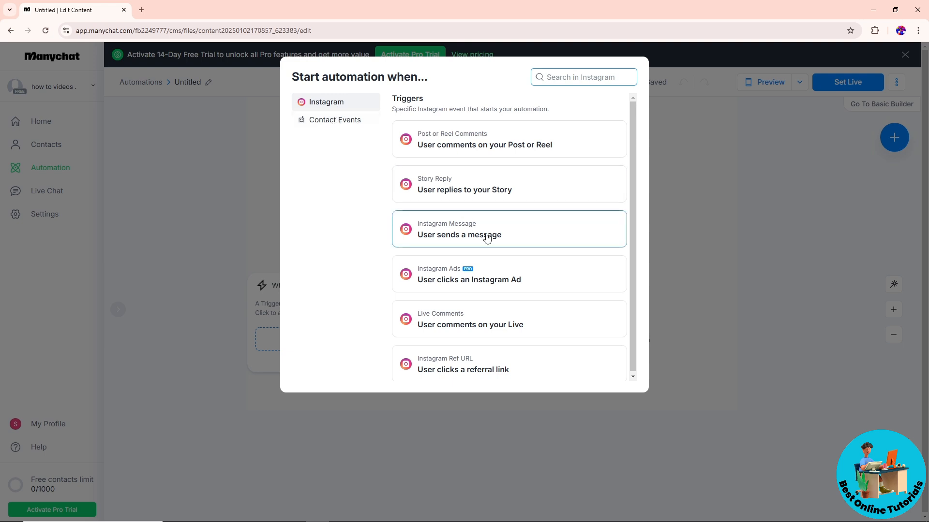
mouse_move(473, 192)
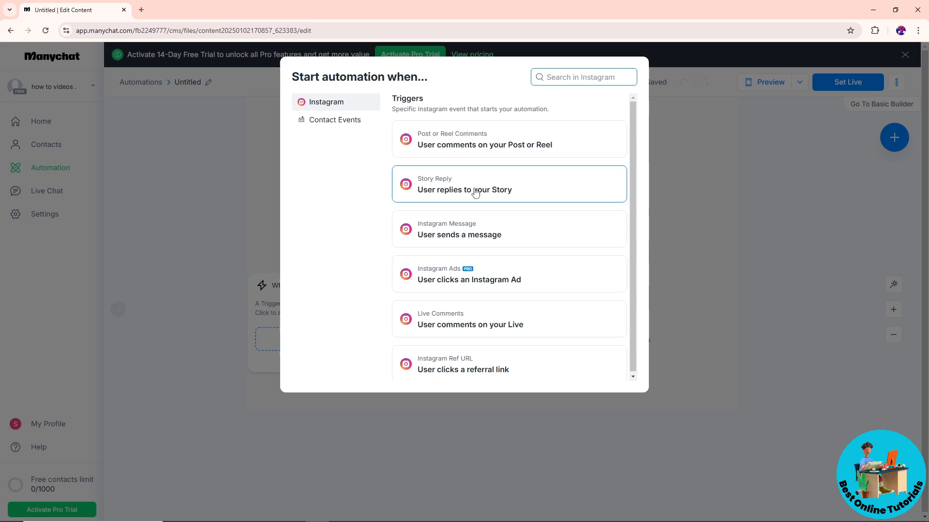
mouse_move(458, 151)
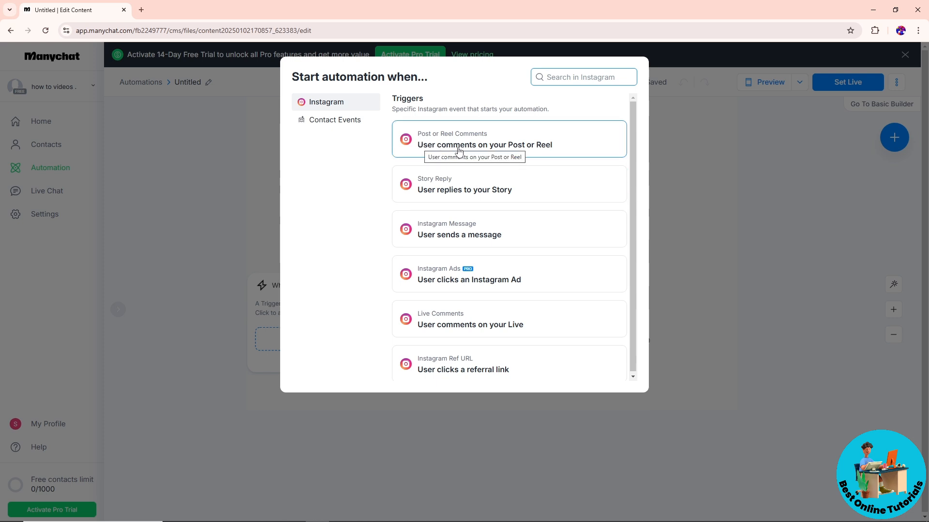
click(484, 144)
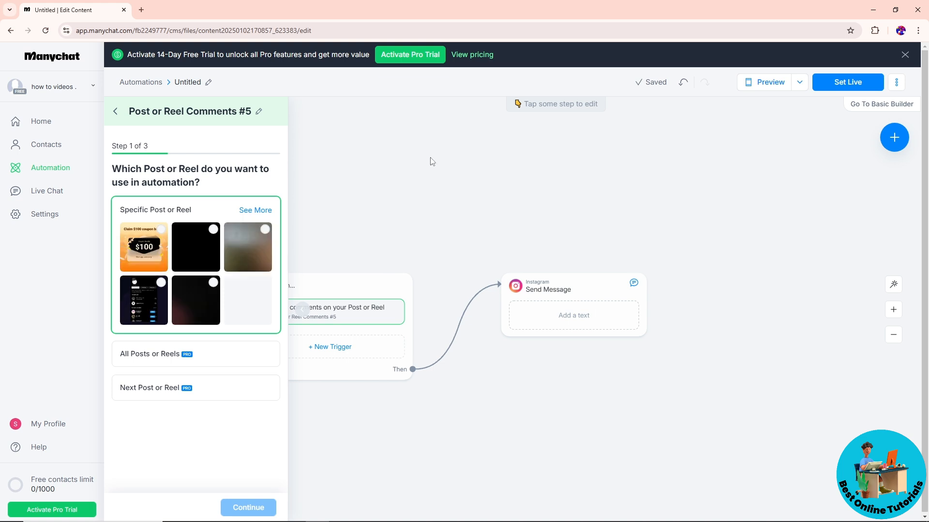
mouse_move(173, 249)
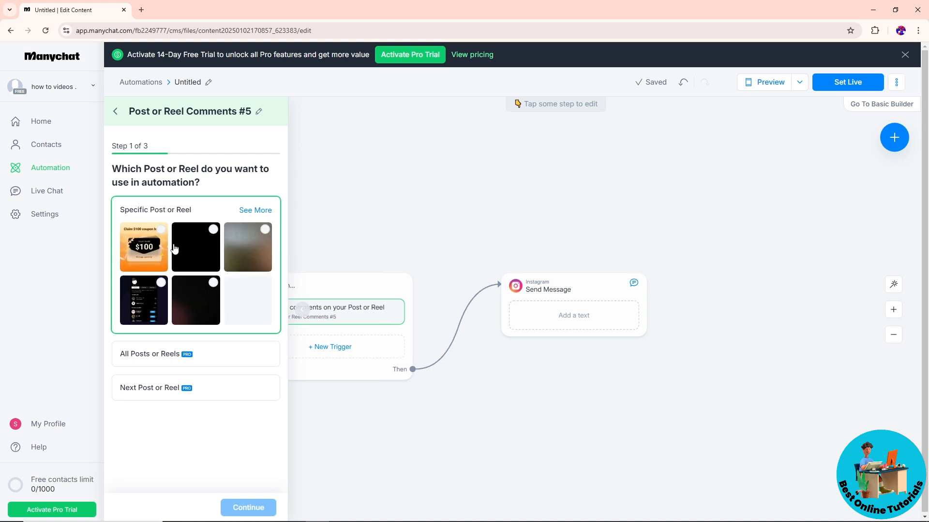
mouse_move(210, 234)
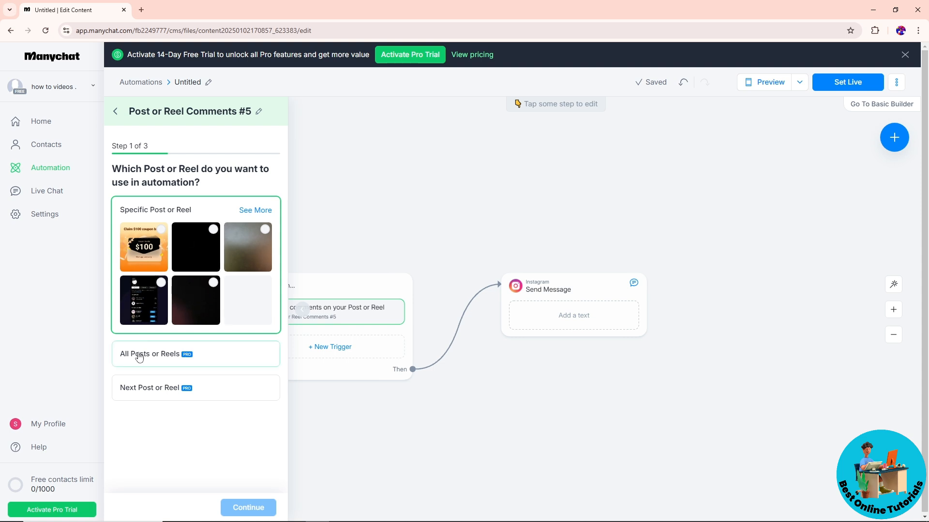
mouse_move(138, 359)
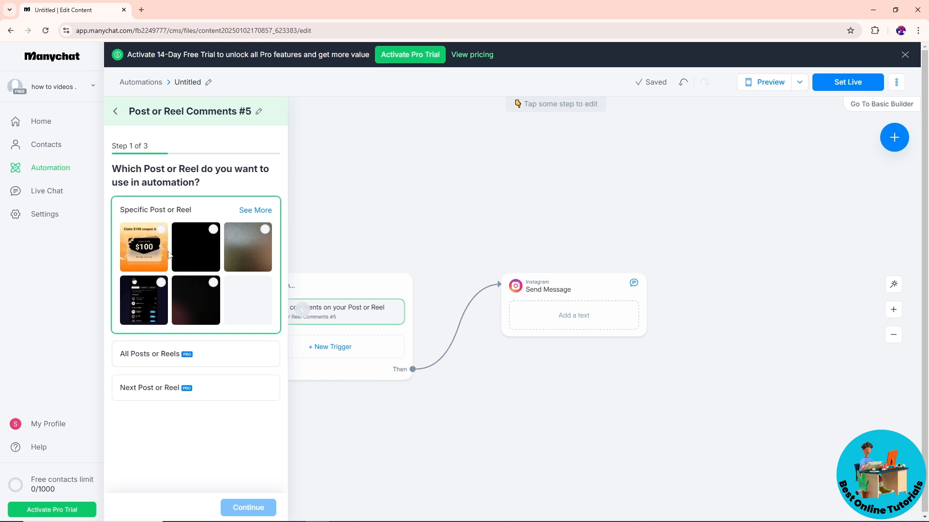
mouse_move(195, 306)
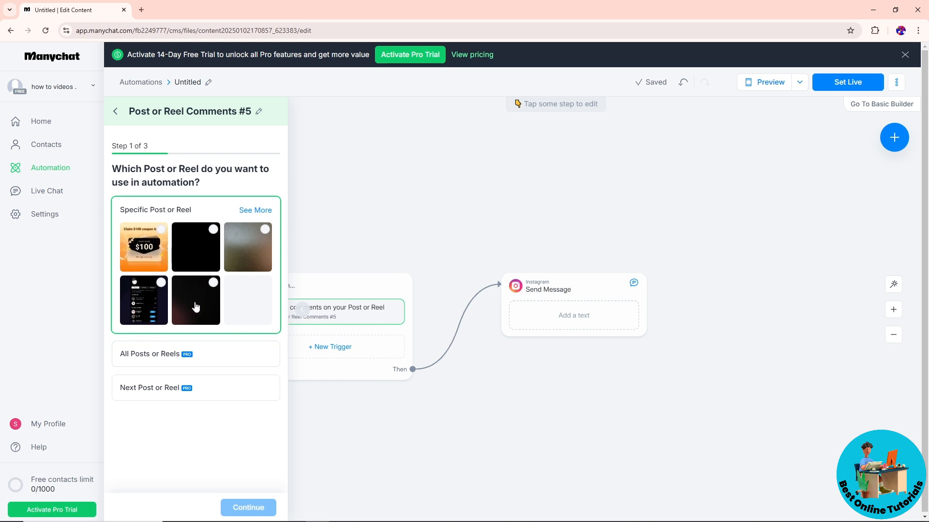
Set the comment trigger to the dark post and fire on any comment rather than keywords
click(194, 300)
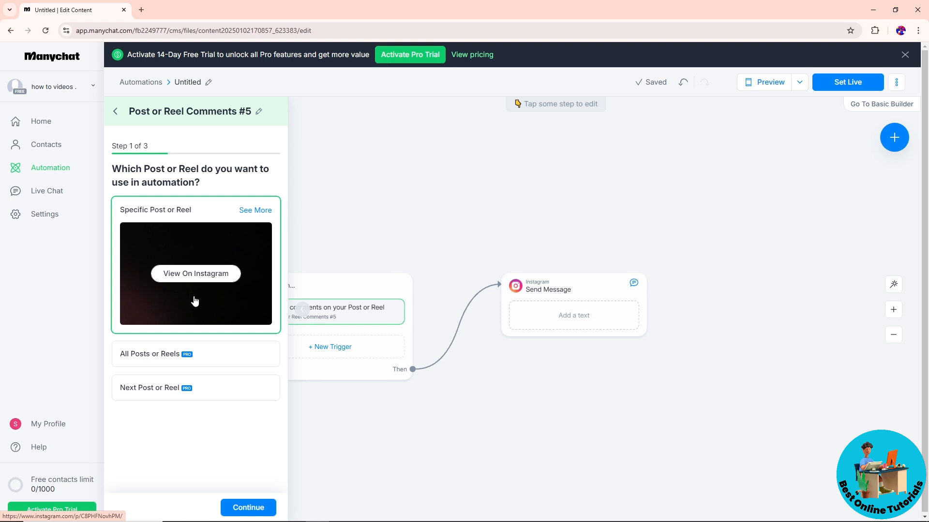
click(247, 508)
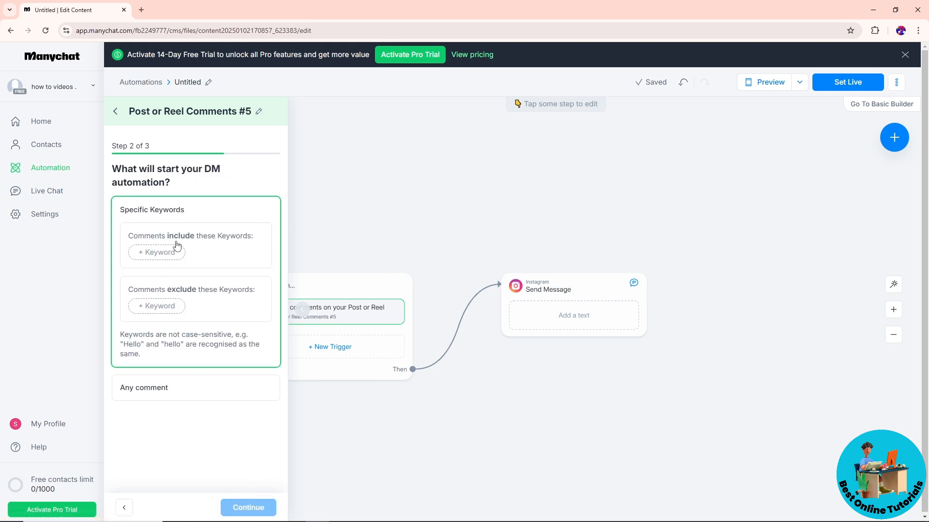
mouse_move(157, 252)
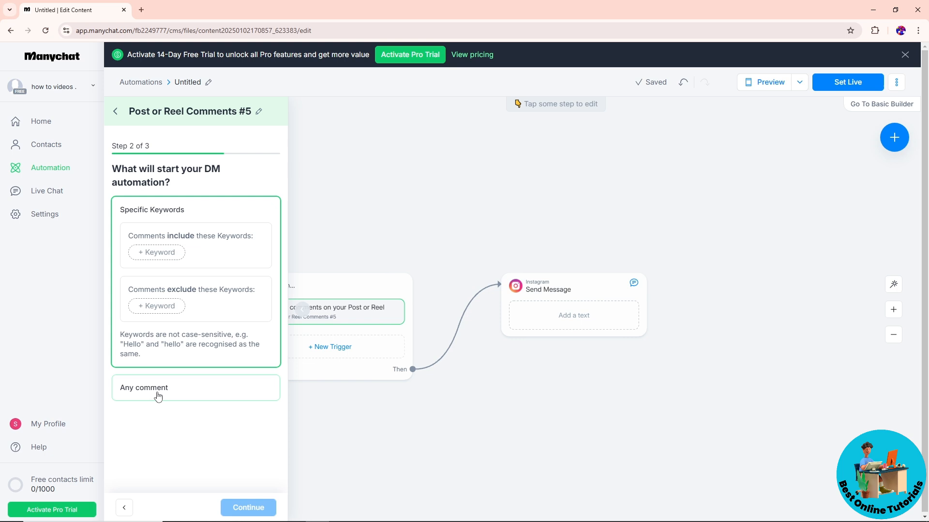
click(144, 387)
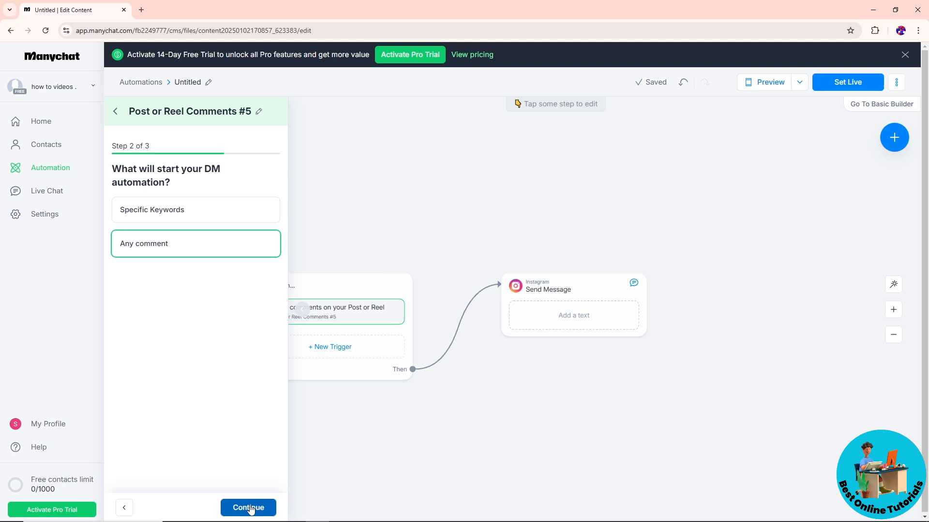
Choose no public reply in the feed and save the comment trigger
click(248, 508)
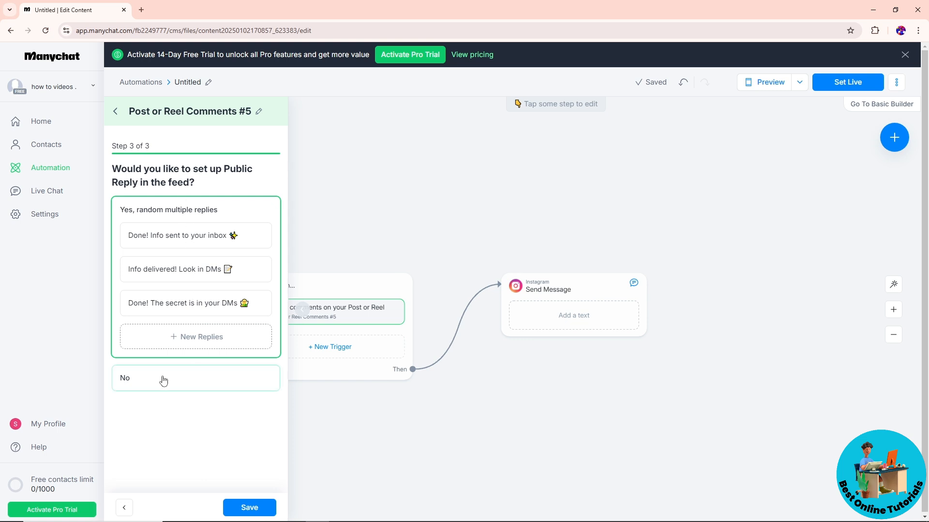
click(195, 378)
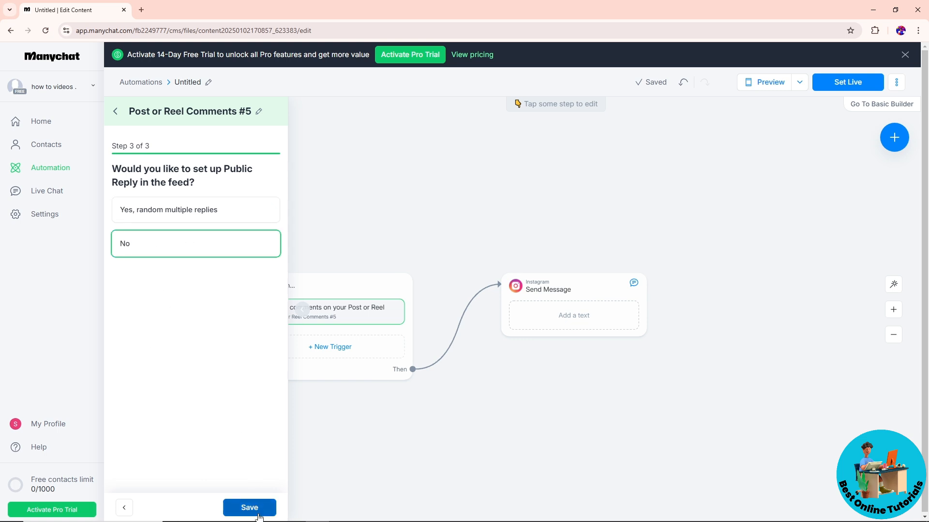
click(249, 508)
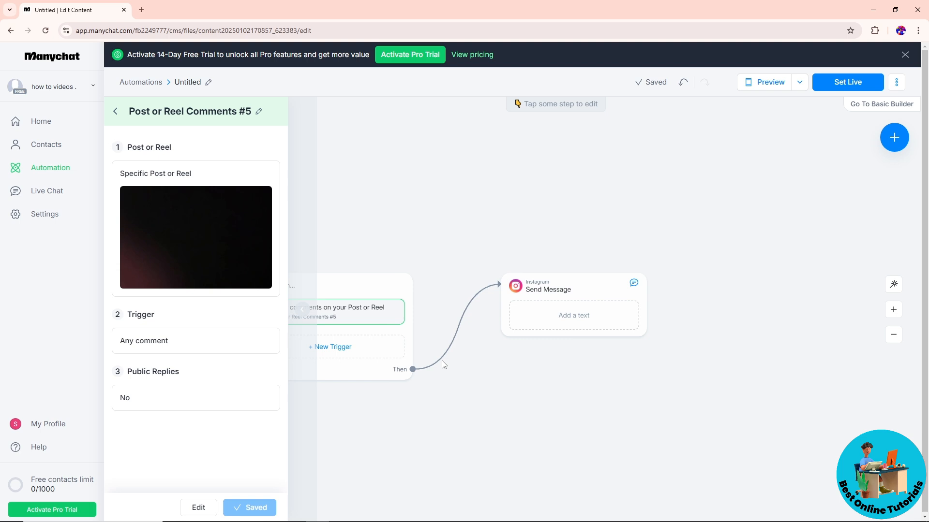
click(547, 289)
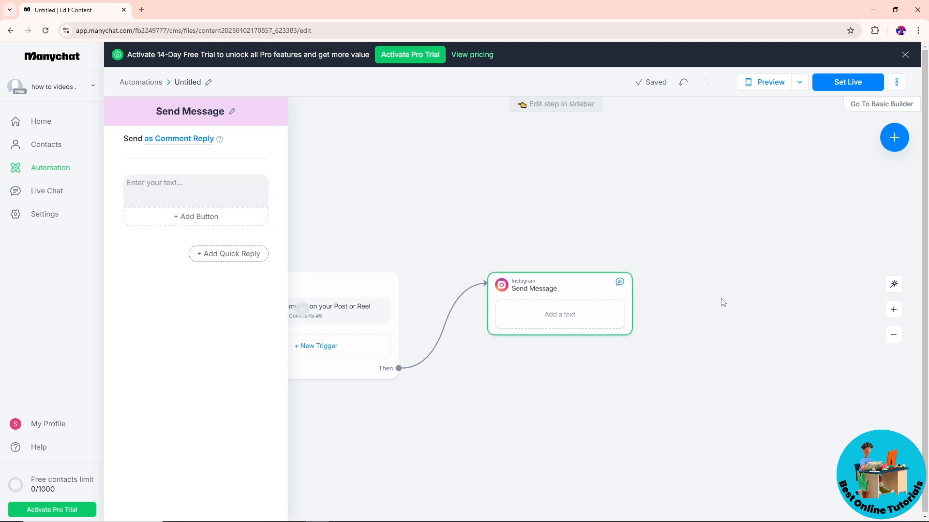
click(196, 190)
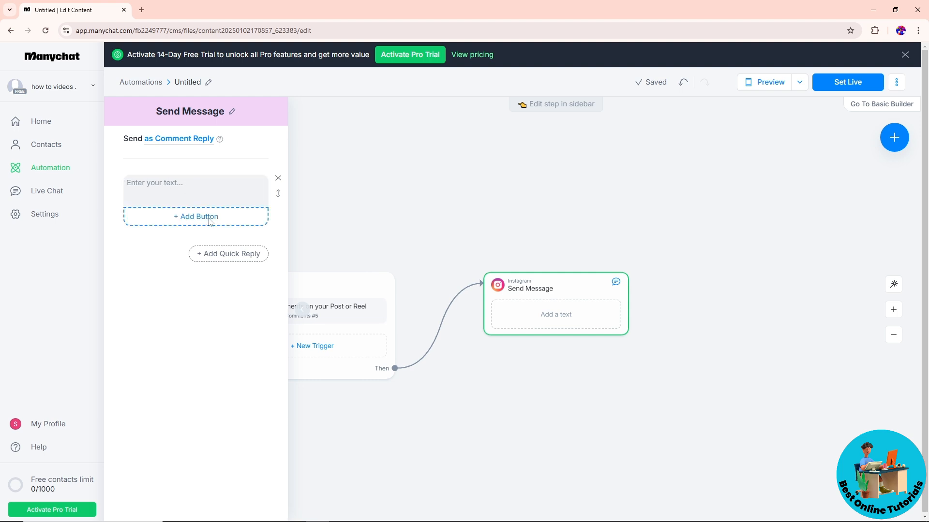
mouse_move(898, 166)
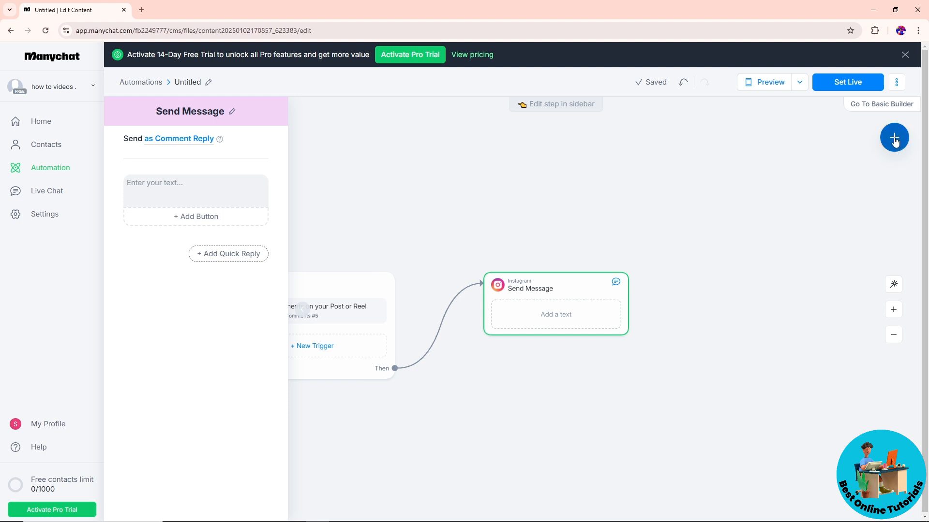
Add a Smart Delay step to the flow and position it on the canvas
click(893, 137)
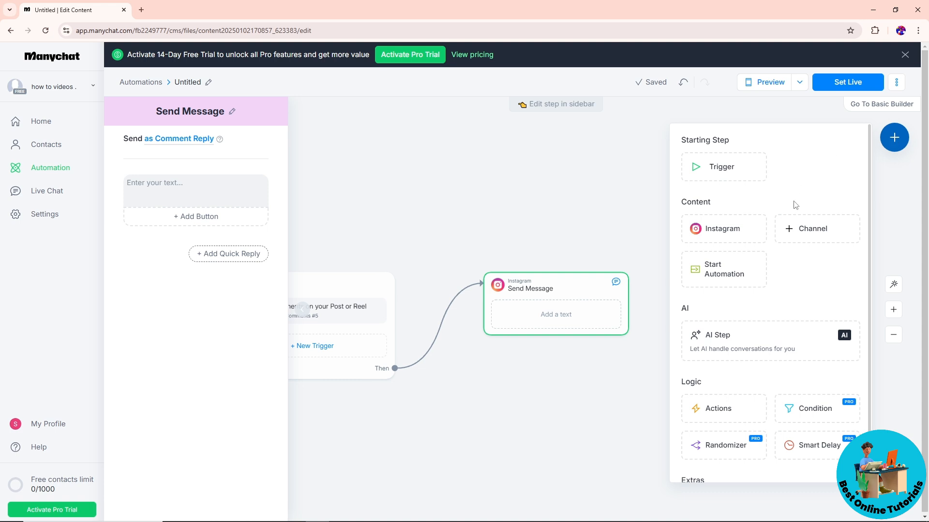
scroll(down, 3)
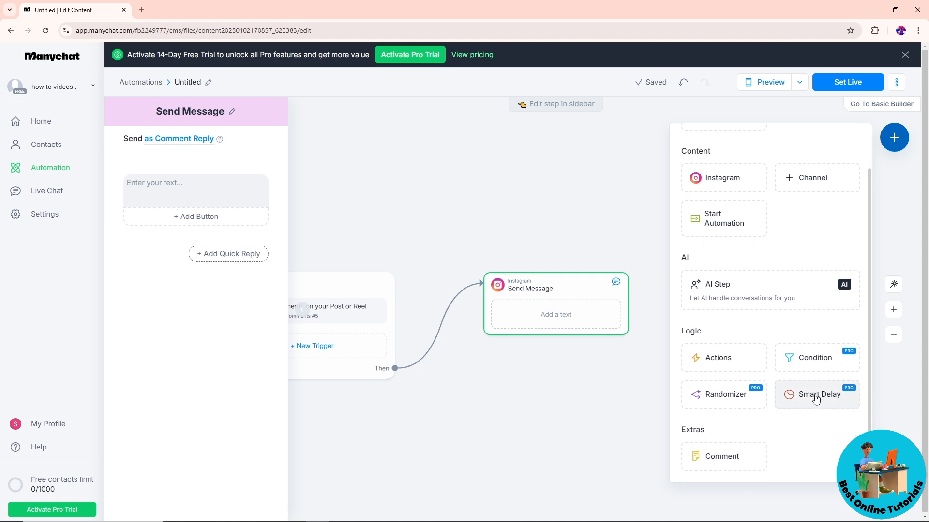
click(816, 395)
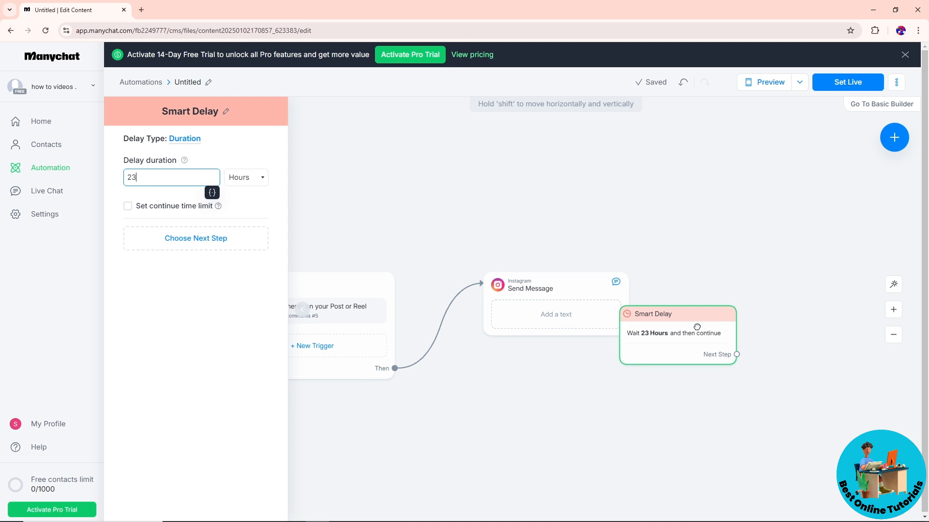
drag(677, 326, 751, 300)
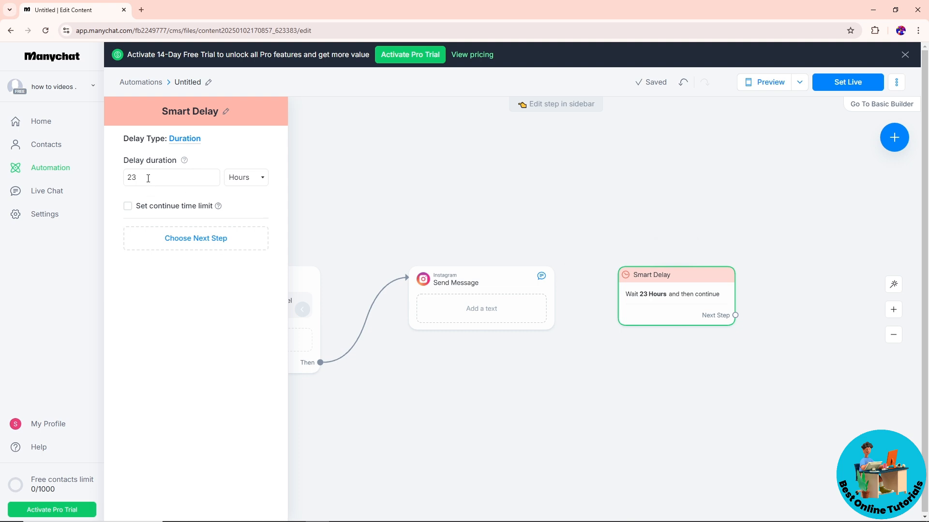
Set the delay to 13 hours with a continue time limit of 8:00–22:00 on any day
click(171, 177)
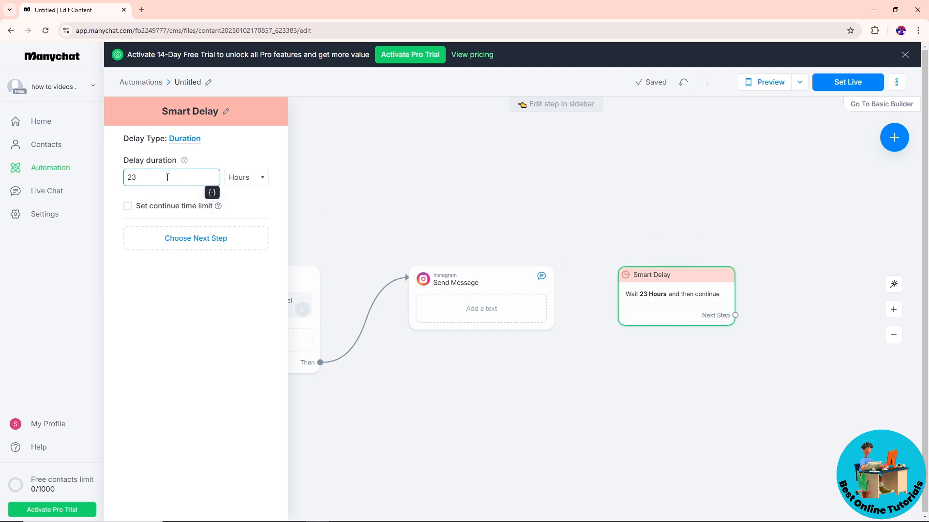
click(244, 177)
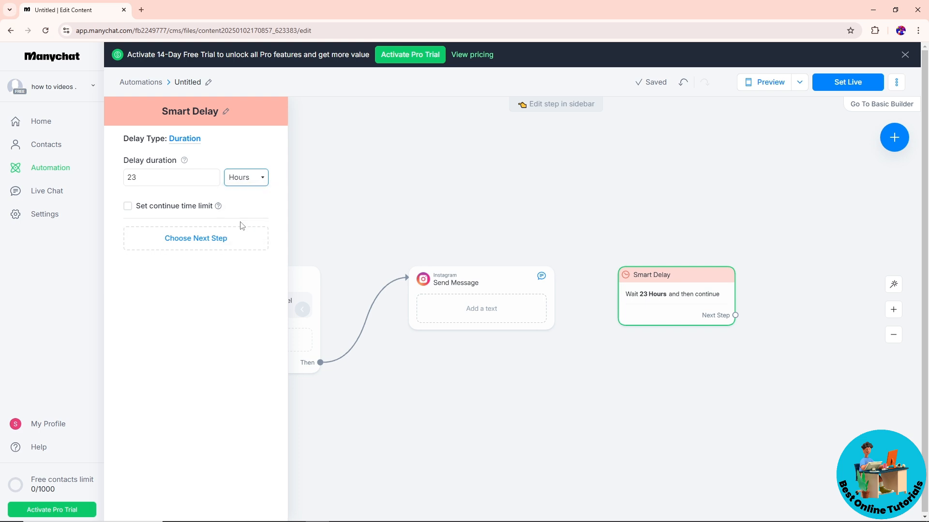
click(171, 177)
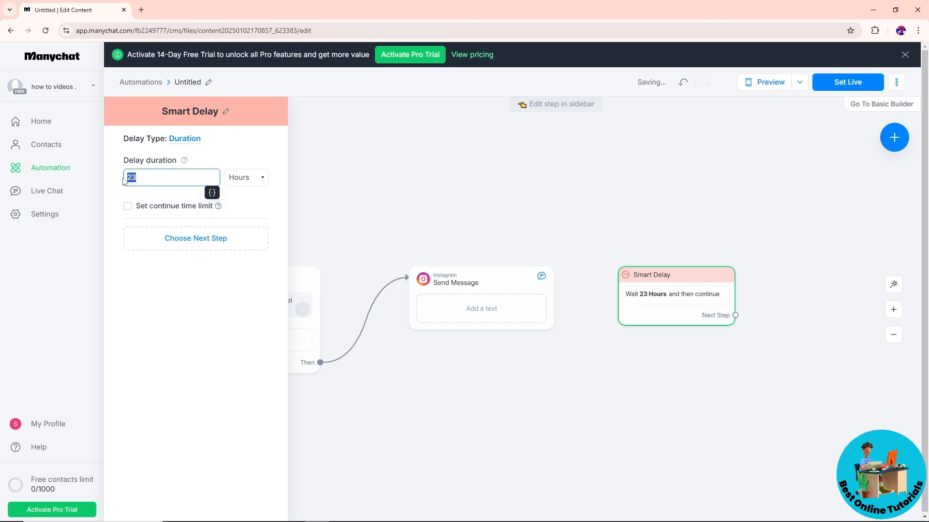
text(18)
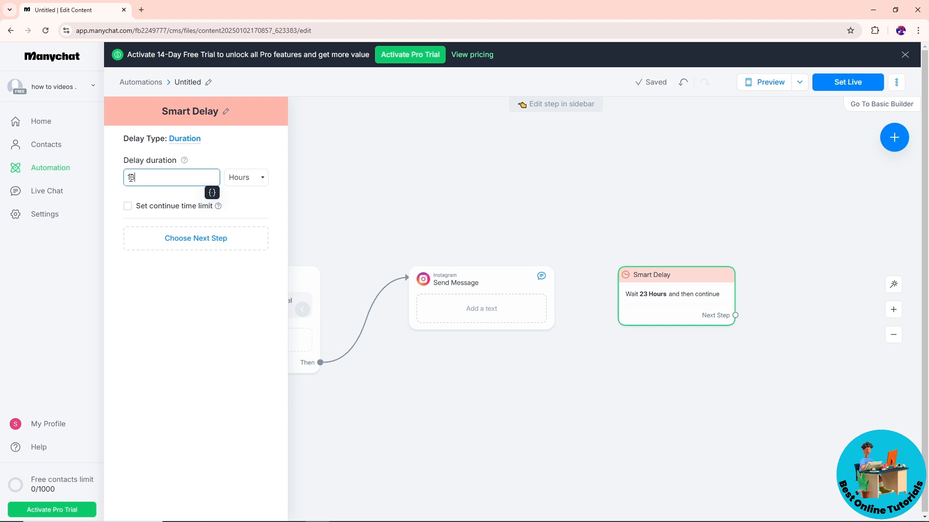
text(13)
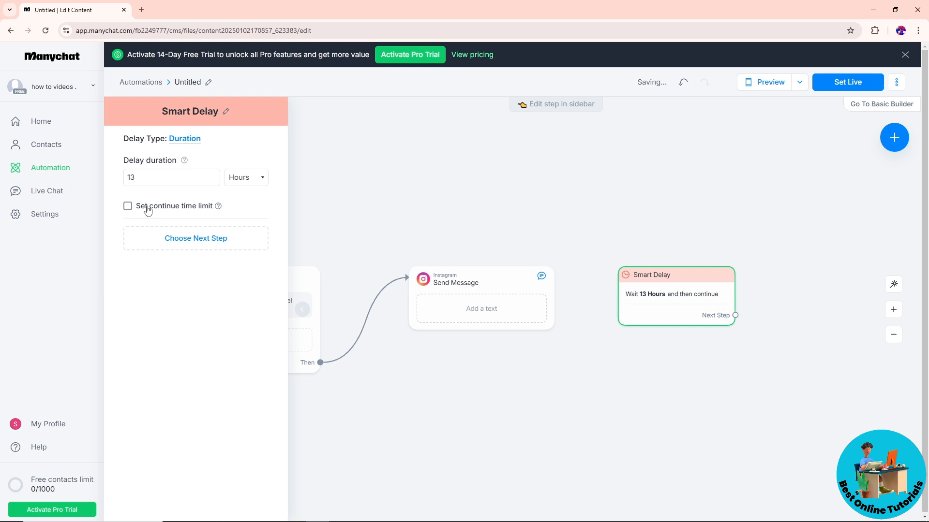
click(128, 206)
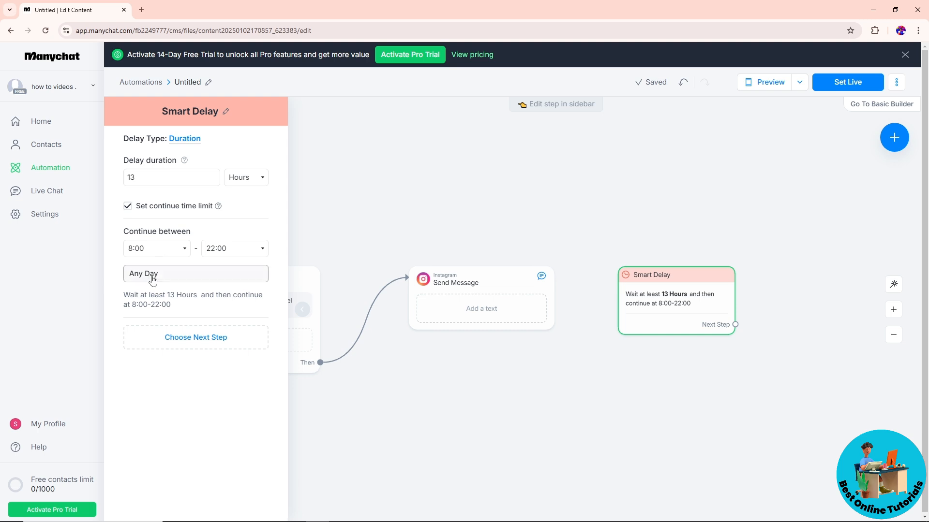
click(196, 273)
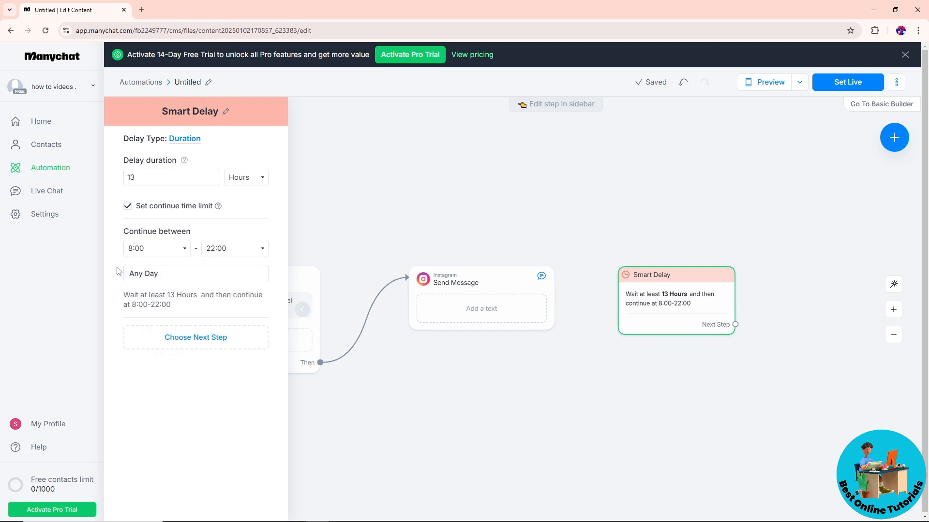
mouse_move(597, 322)
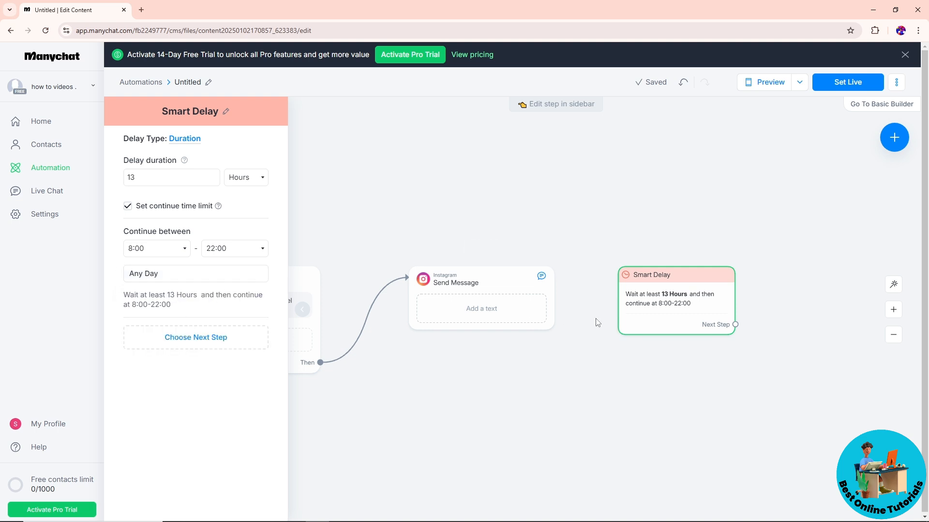
Add a button to the first message linked to the Smart Delay, then connect the delay to a second Send Message
click(481, 290)
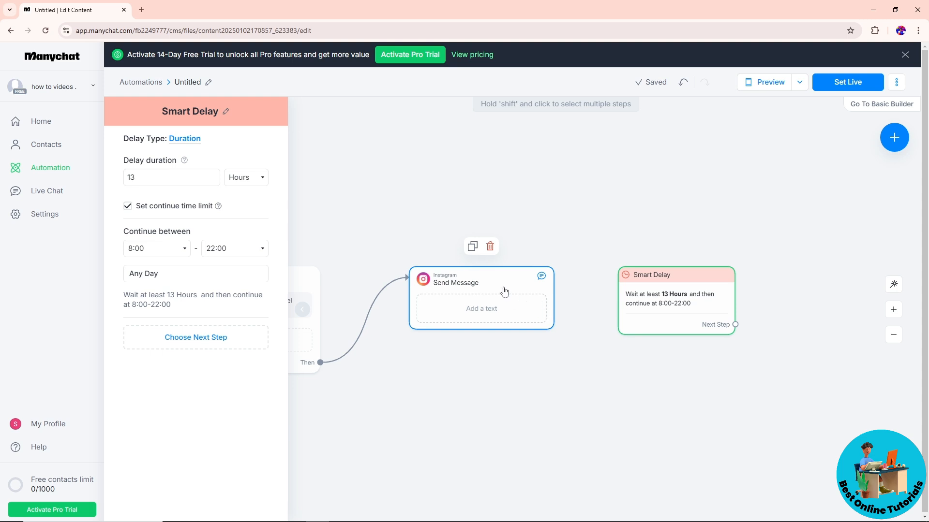
click(481, 279)
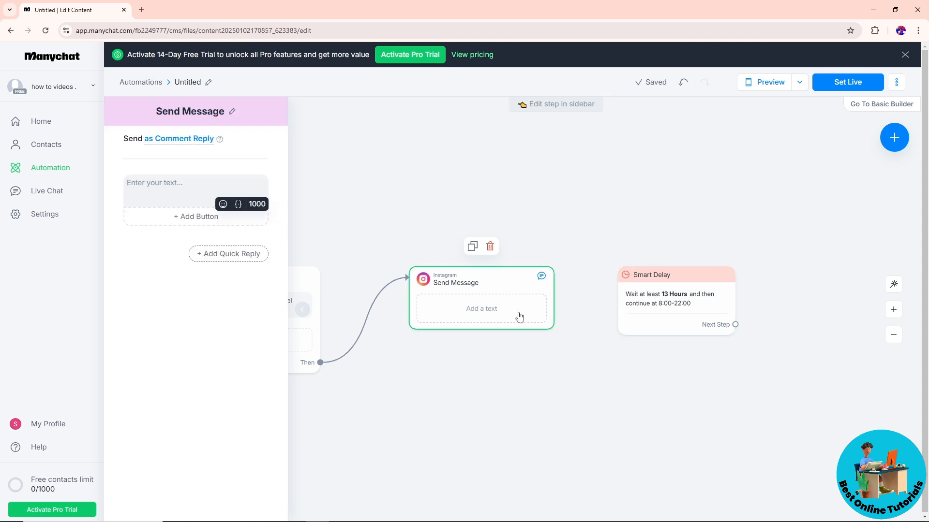
click(195, 216)
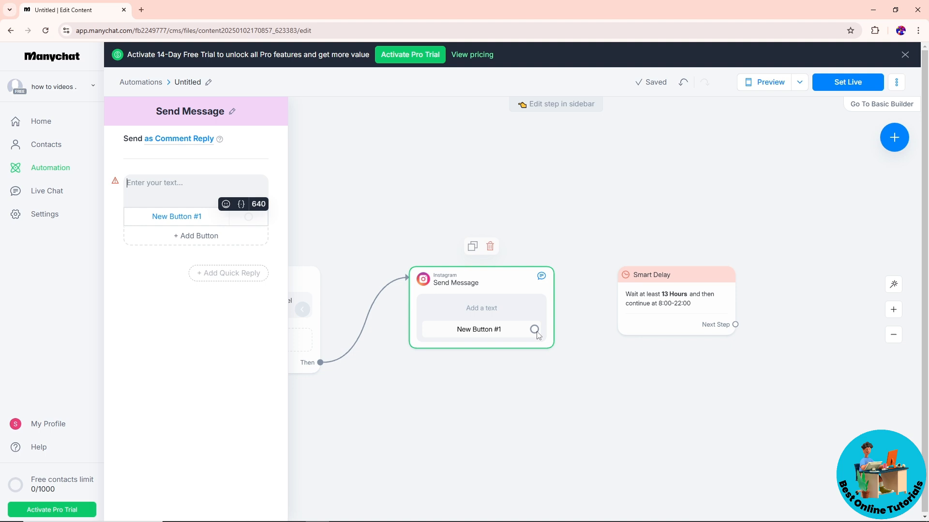
drag(534, 329, 557, 329)
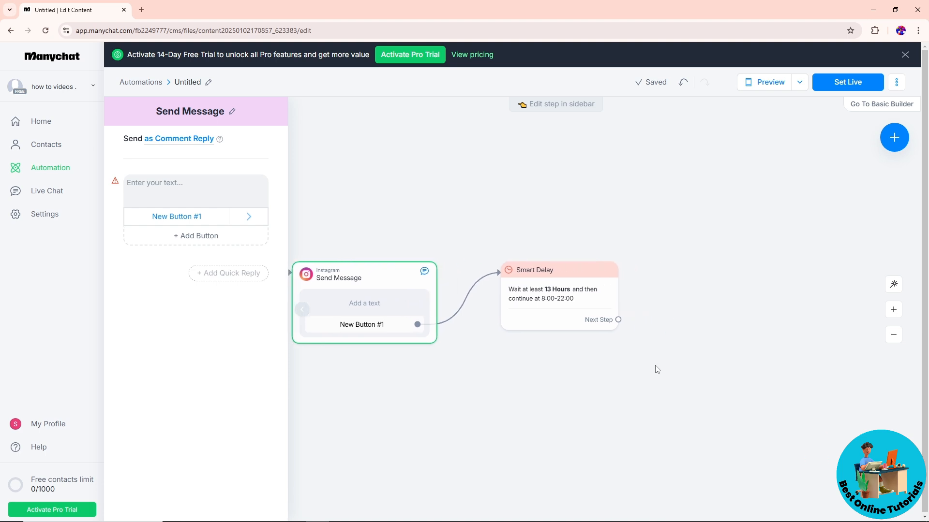
mouse_move(373, 281)
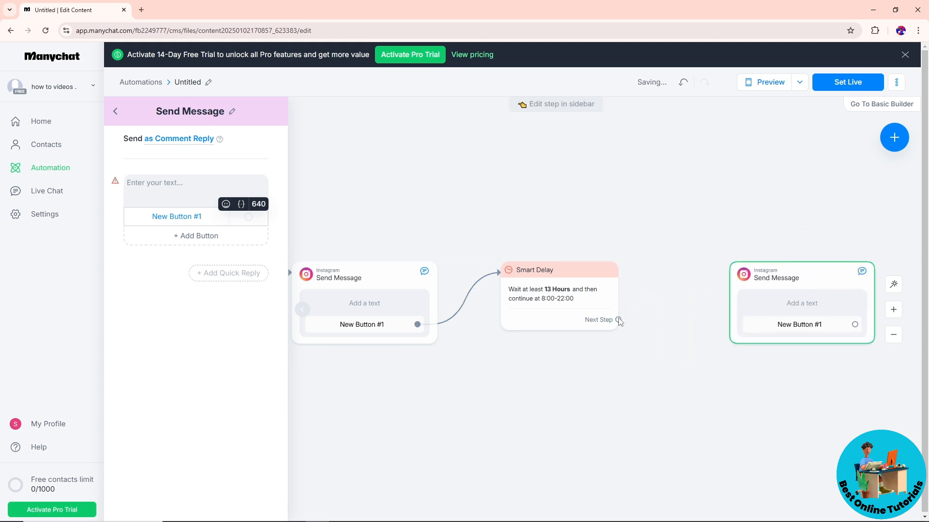
click(618, 320)
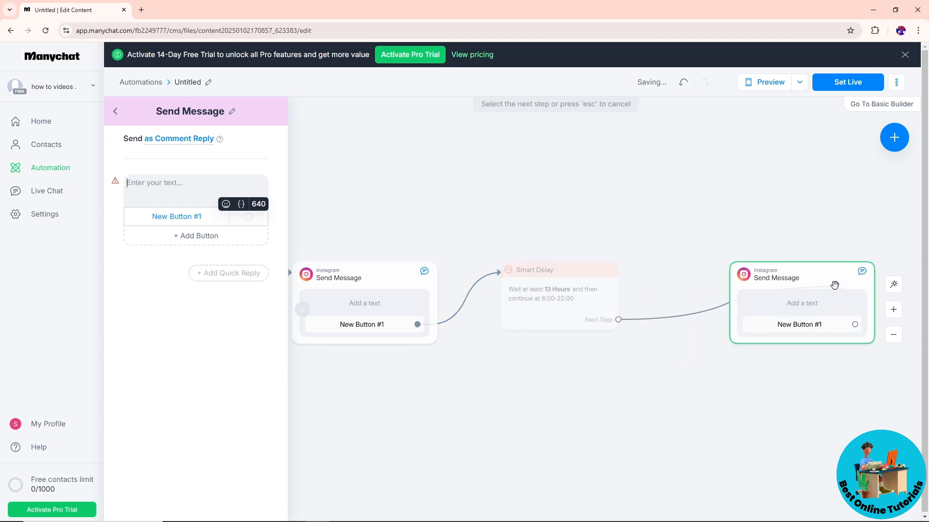